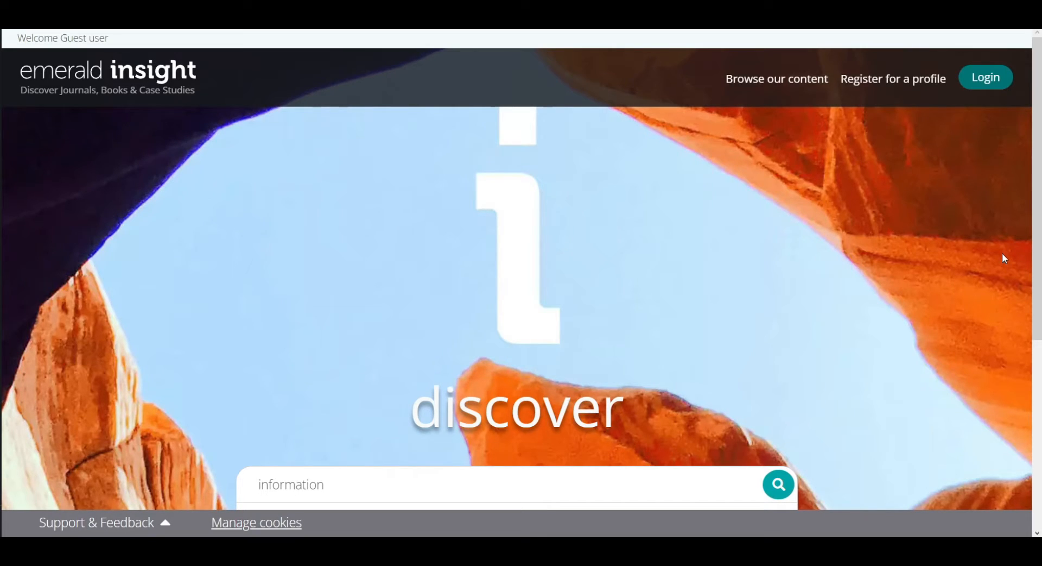
mouse_move(1024, 243)
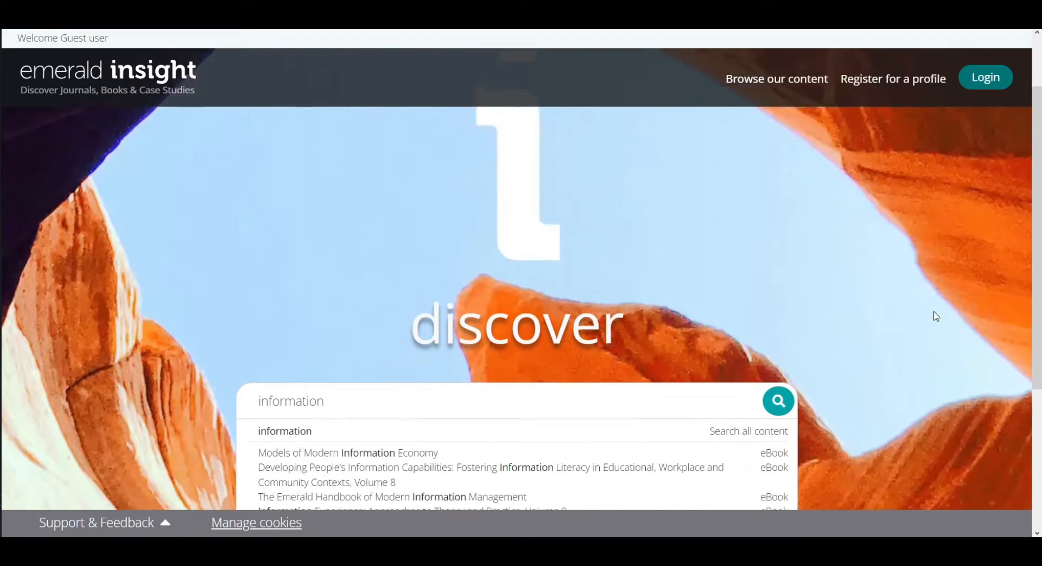
Run the home-page search for 'information' and view the results list
scroll("down", 3)
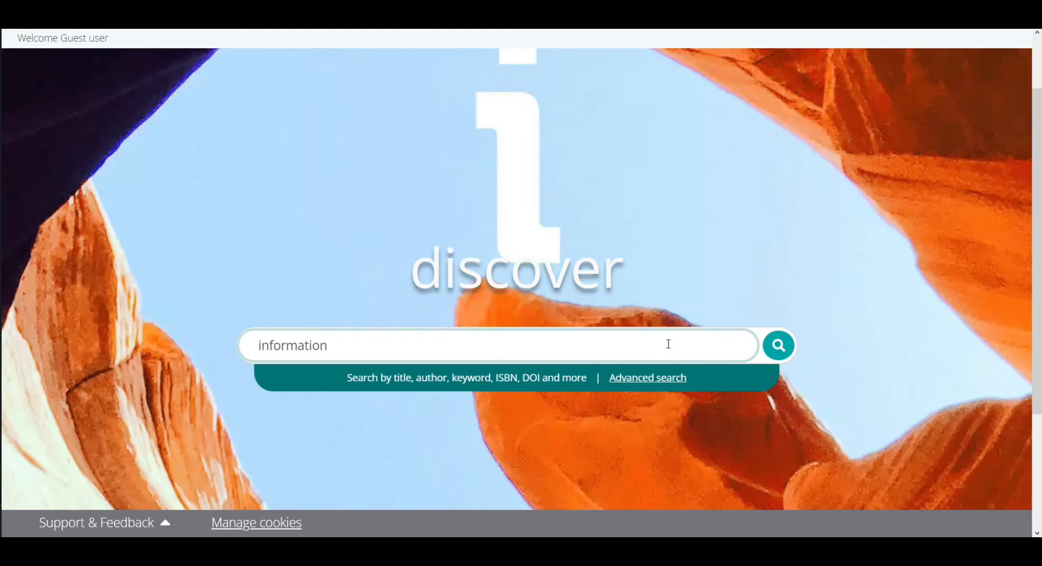
mouse_move(881, 333)
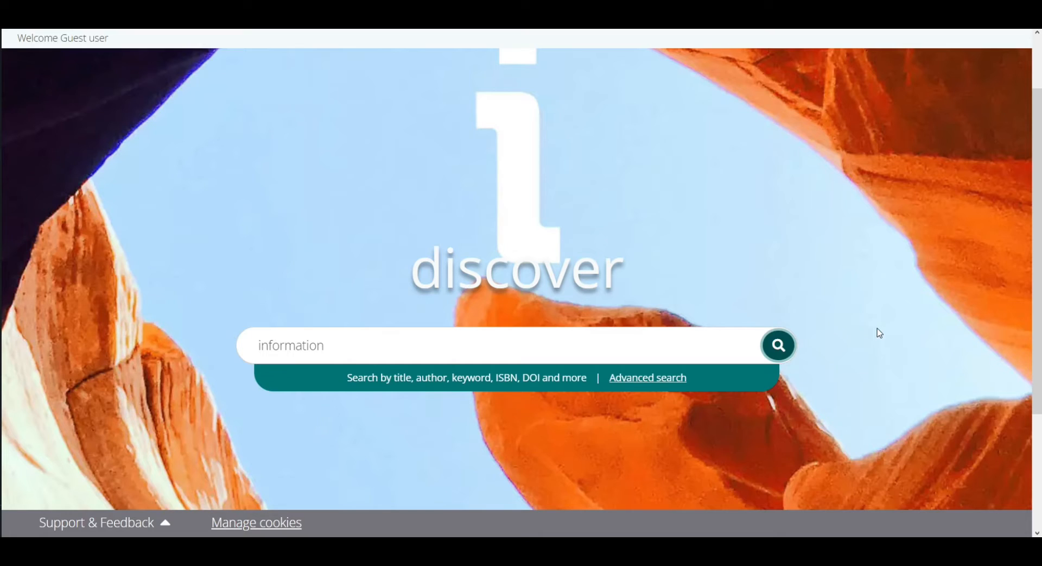
left_click(779, 346)
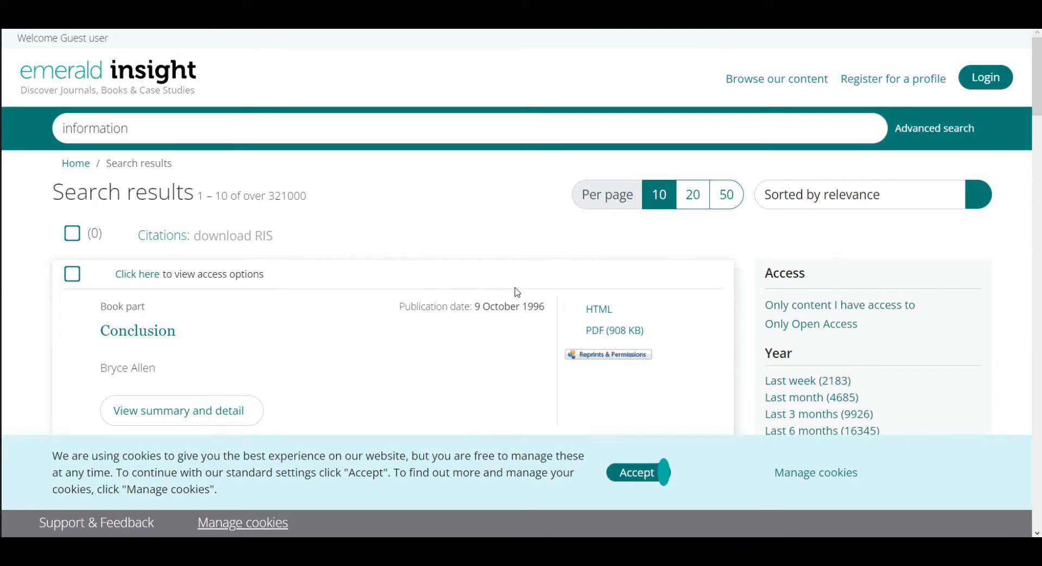
scroll("down", 3)
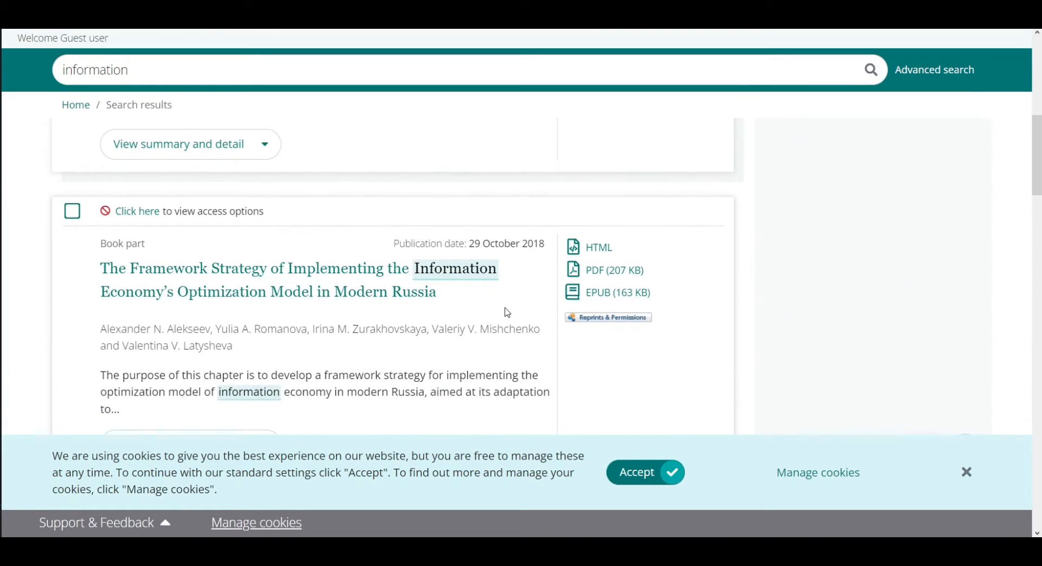
scroll("up", 3)
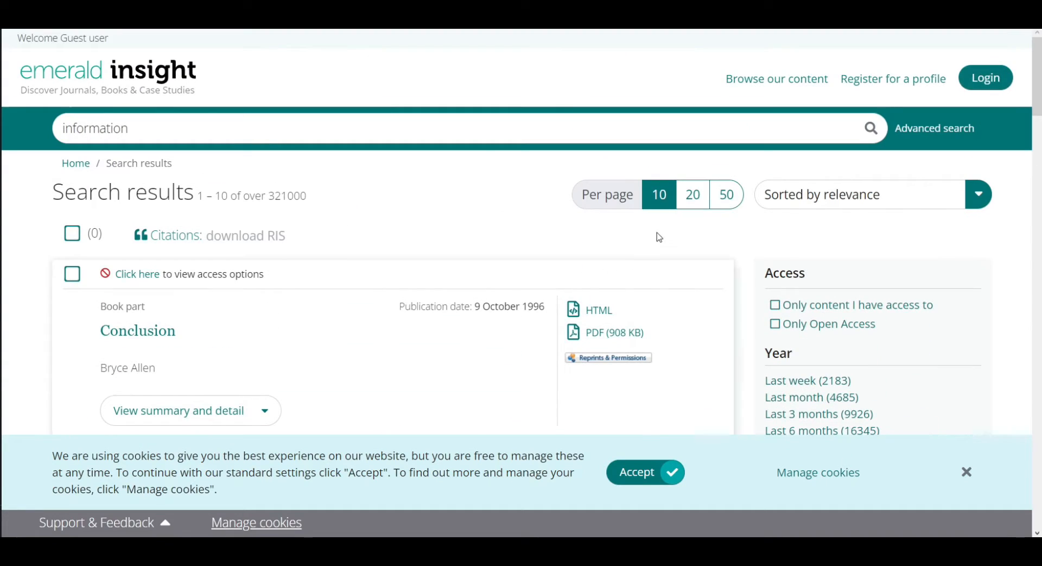
left_click(978, 194)
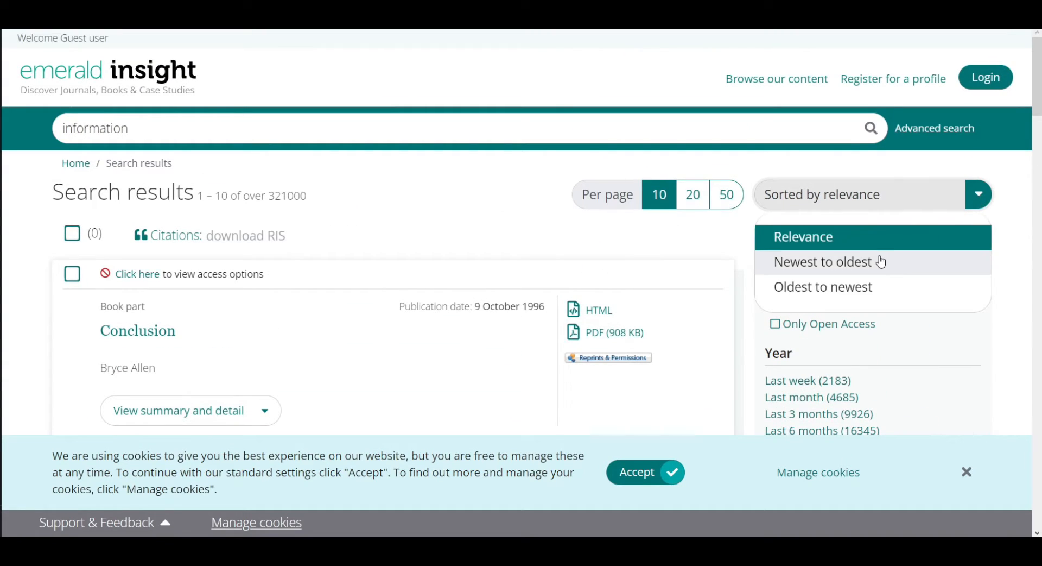
mouse_move(873, 287)
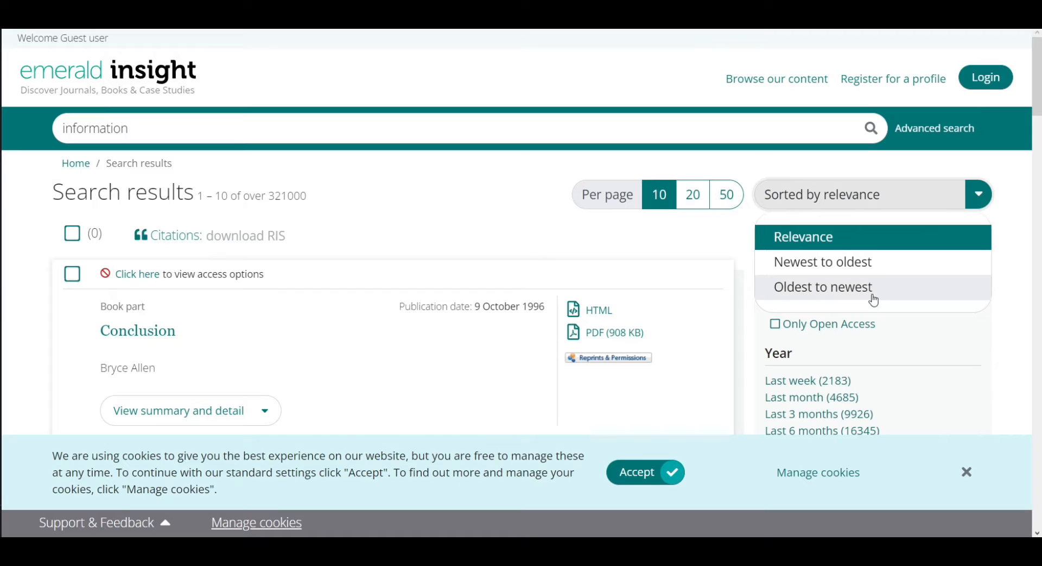
mouse_move(408, 237)
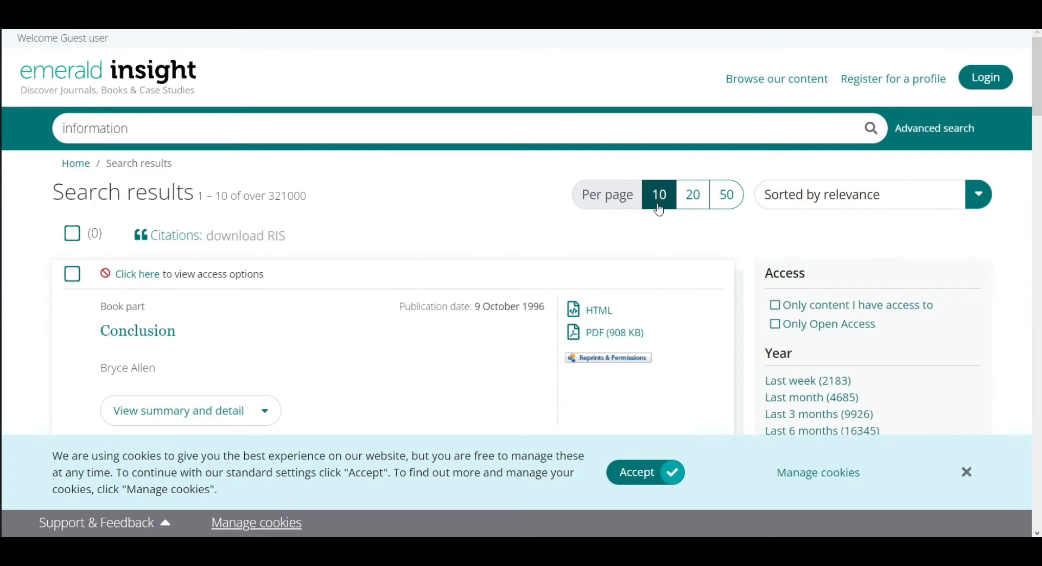
scroll("down", 3)
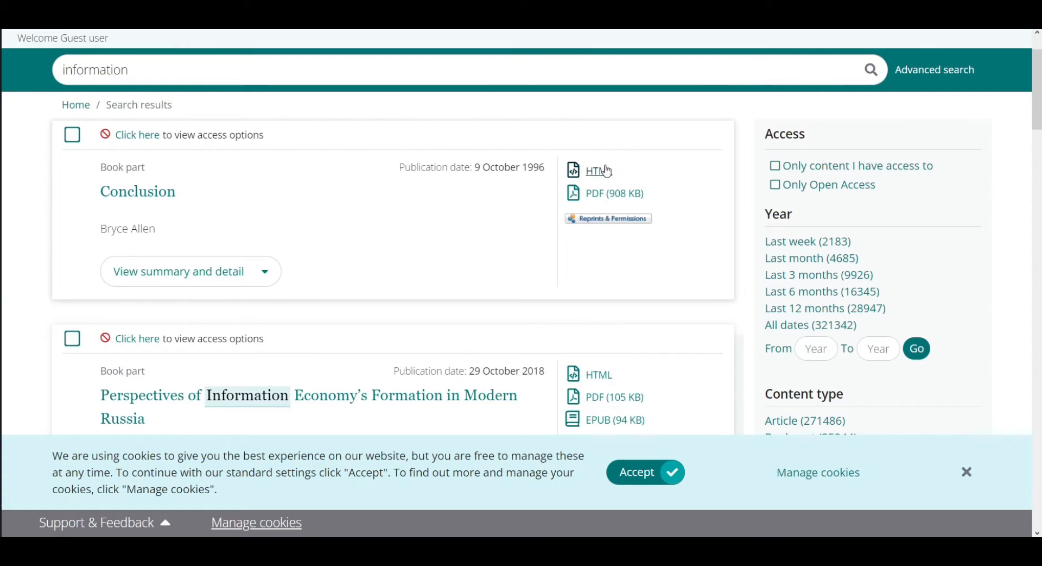
mouse_move(667, 182)
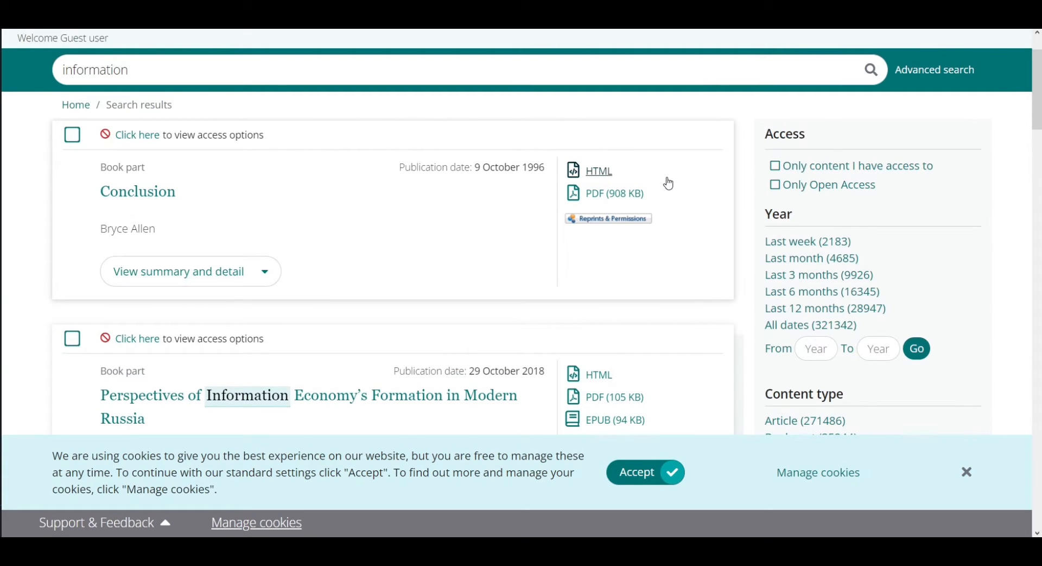
scroll("down", 3)
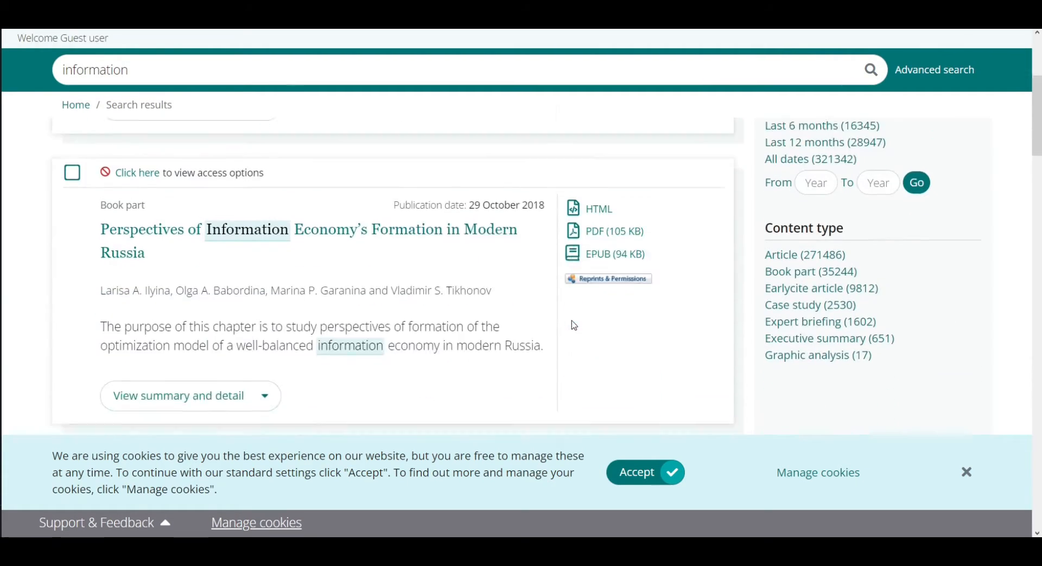
scroll("down", 3)
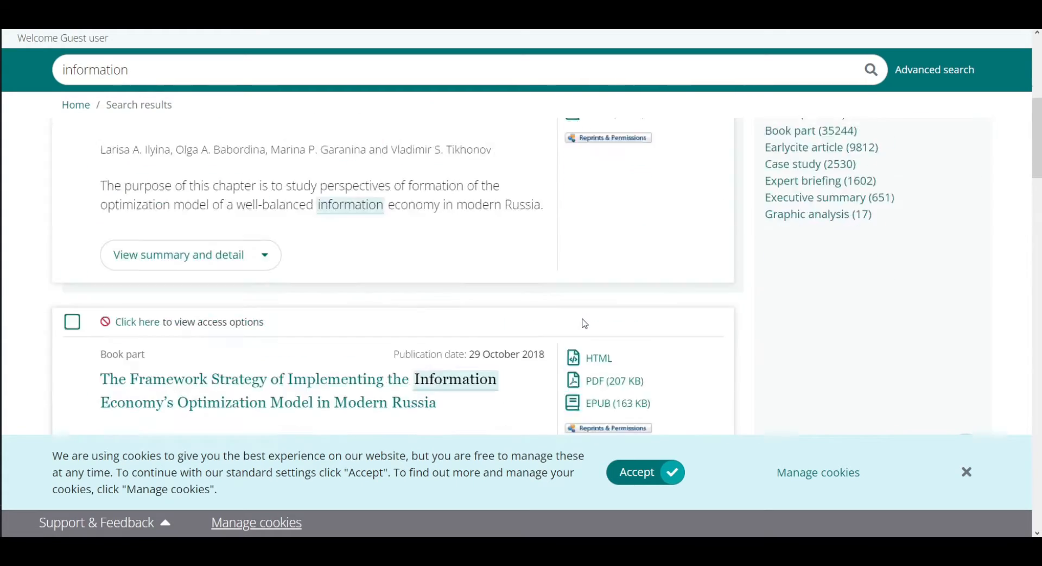
scroll("up", 3)
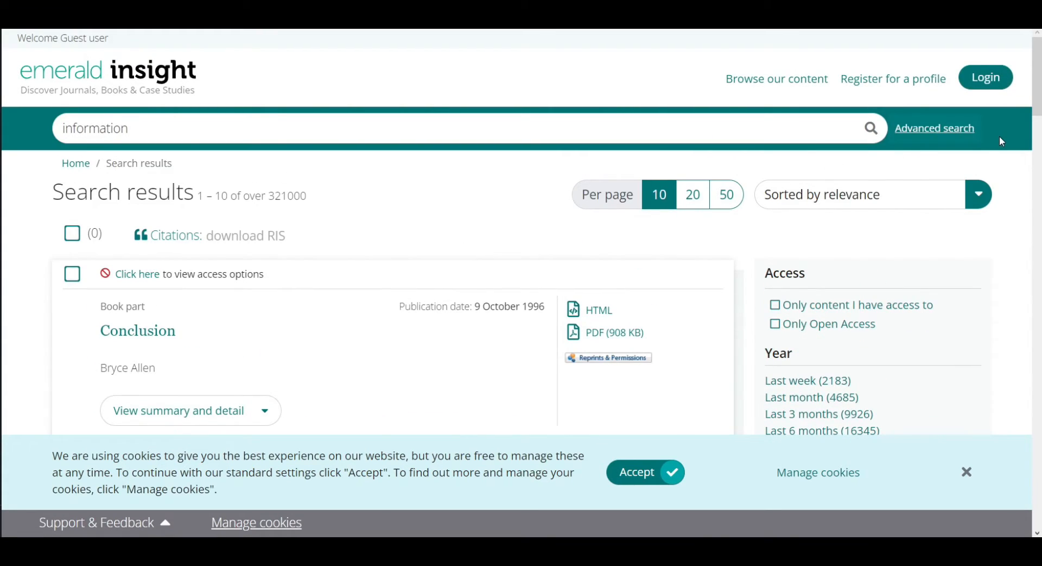
Open Advanced search, add a second AND row and review the access type options
left_click(934, 128)
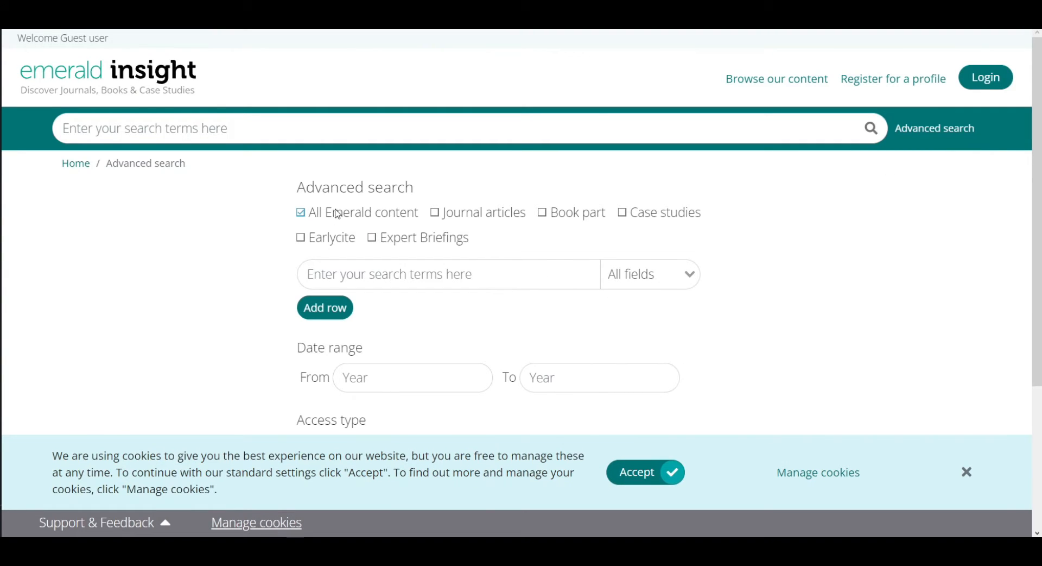
mouse_move(602, 243)
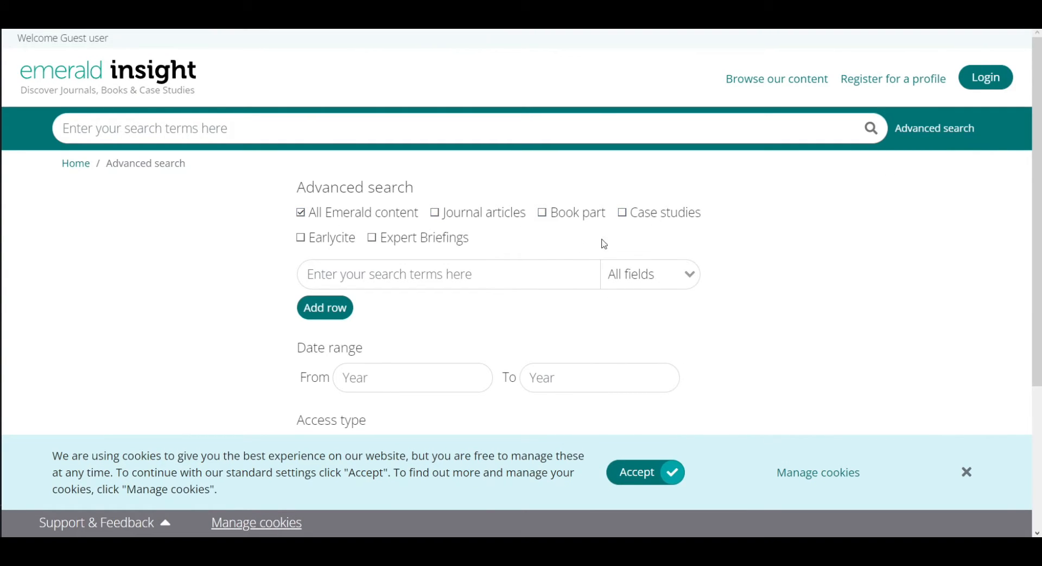
scroll("down", 3)
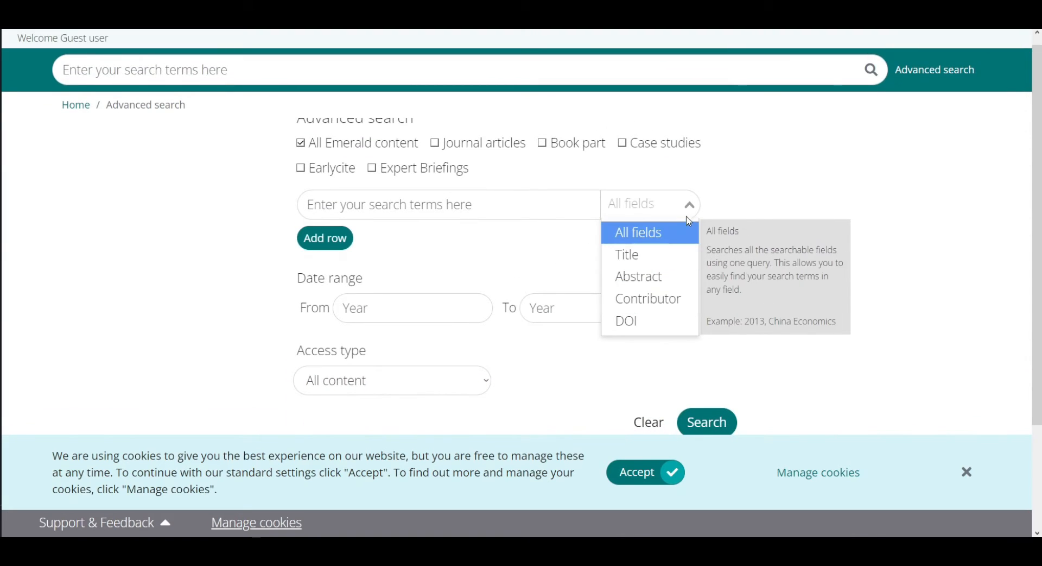
left_click(325, 238)
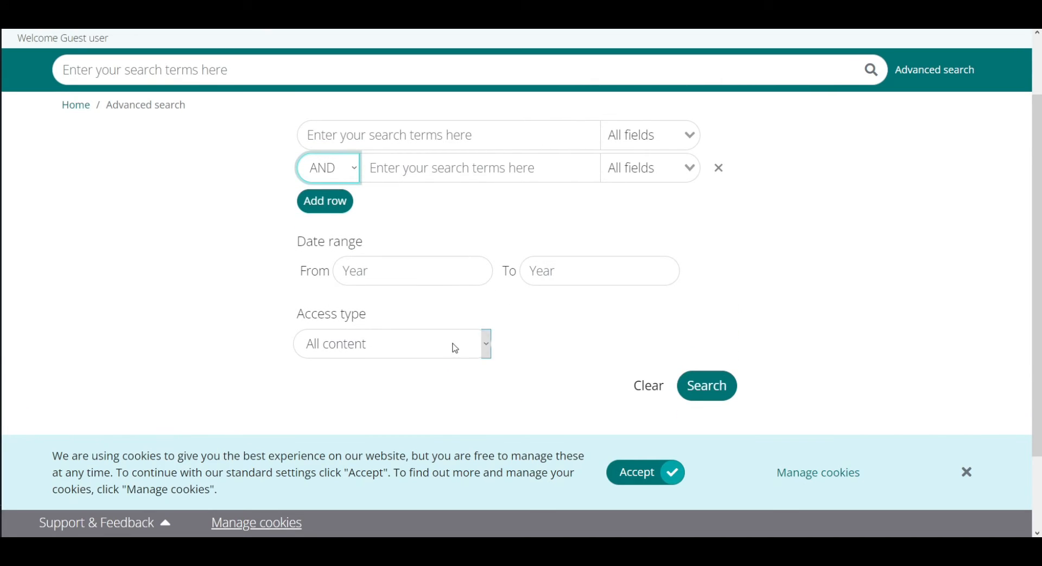
left_click(392, 343)
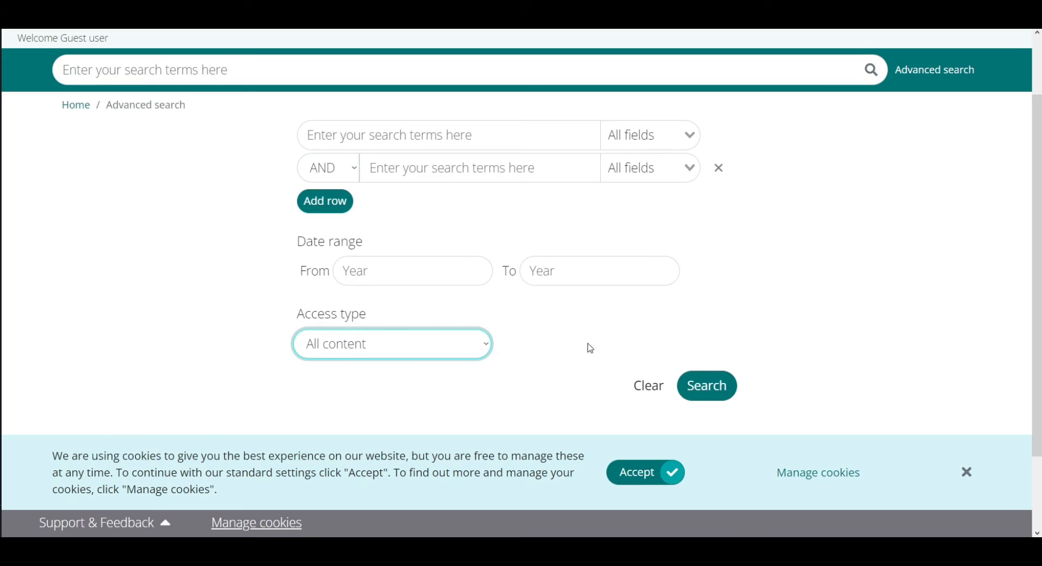
scroll("up", 3)
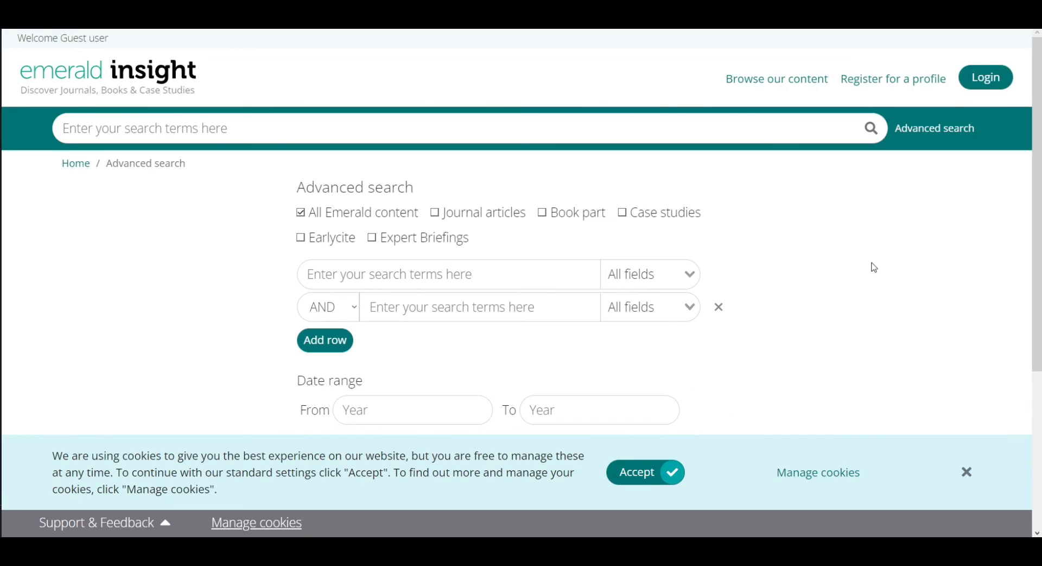
mouse_move(544, 460)
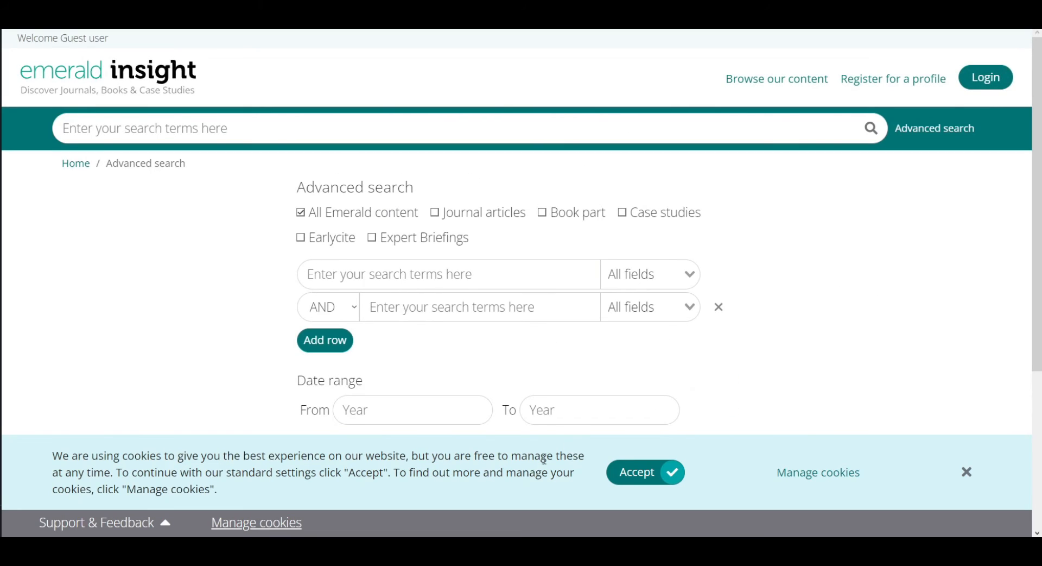